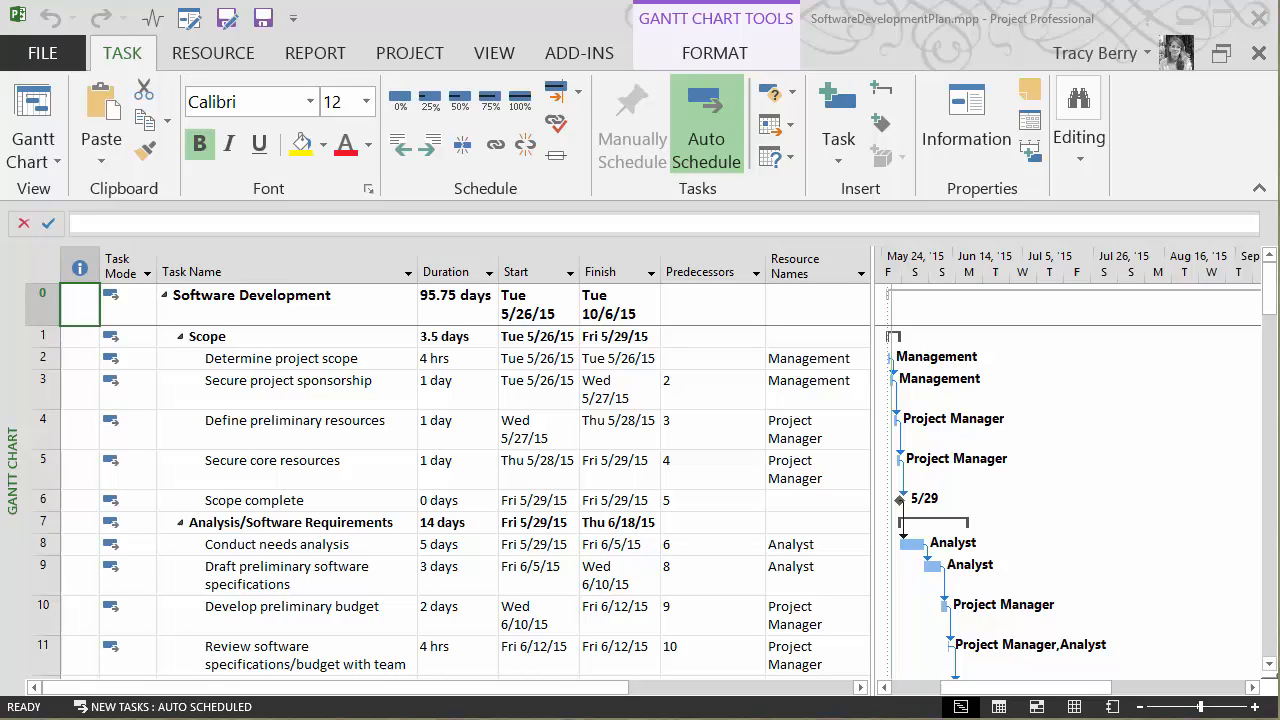
{"action": "mouse_move", "coordinate": [880, 312]}
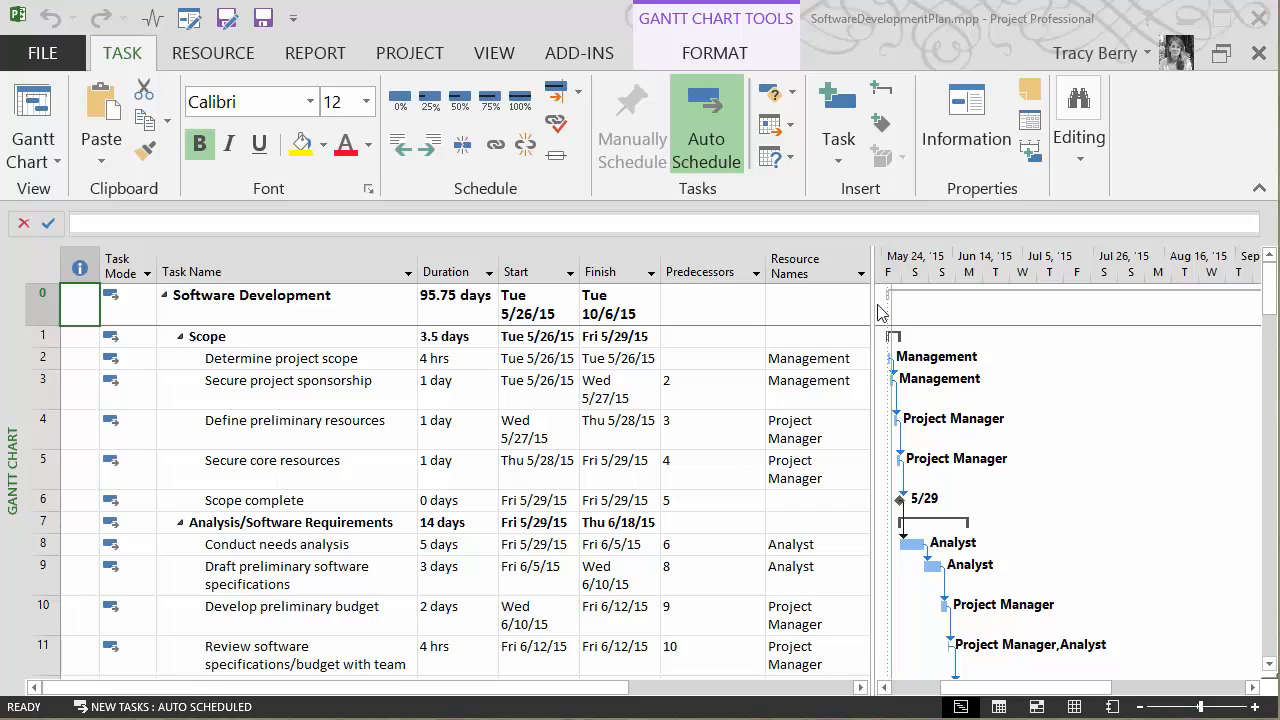
{"action": "mouse_move", "coordinate": [870, 306]}
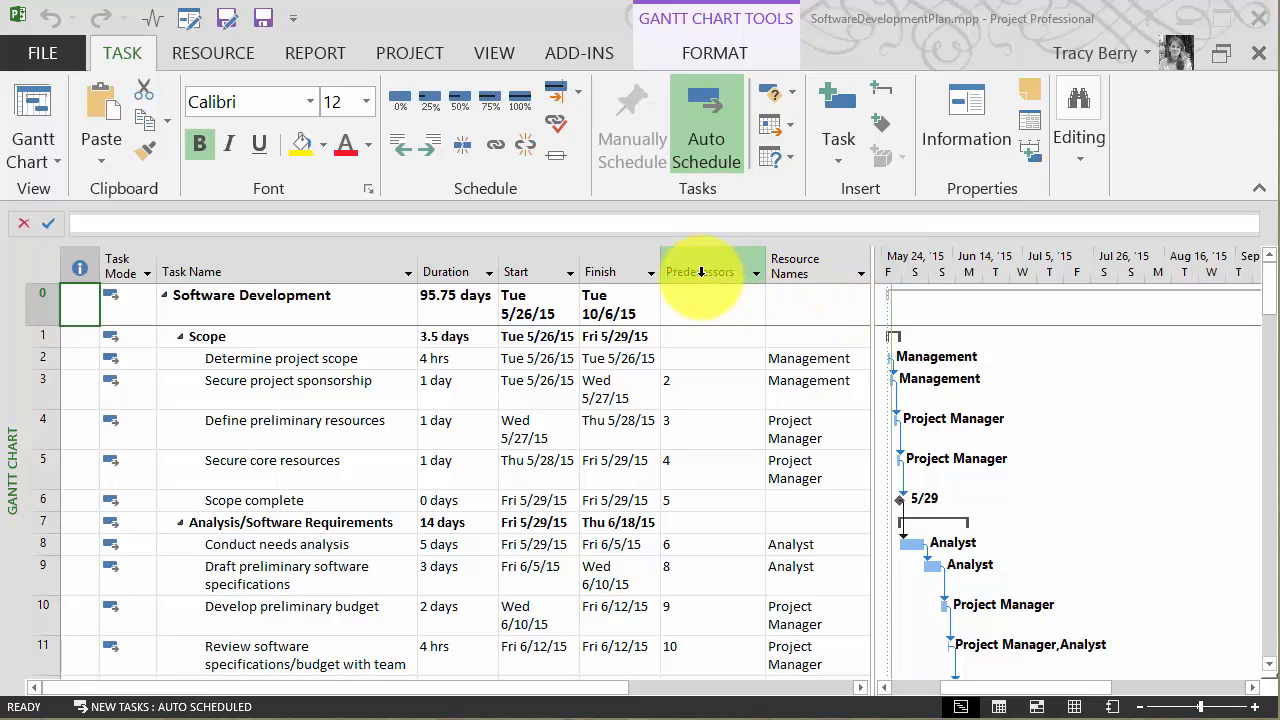
- Insert a Deadline column before Predecessors, showing NA for every task
{"action": "right_click", "coordinate": [700, 272]}
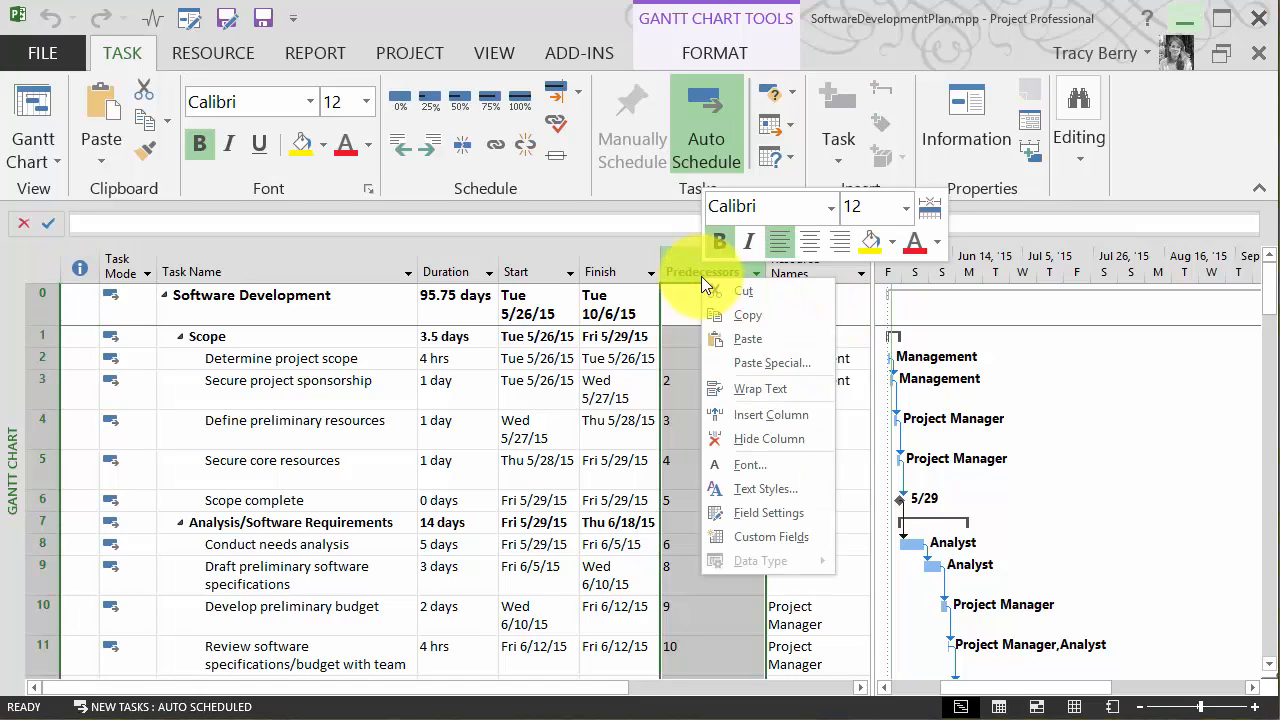
{"action": "mouse_move", "coordinate": [712, 320]}
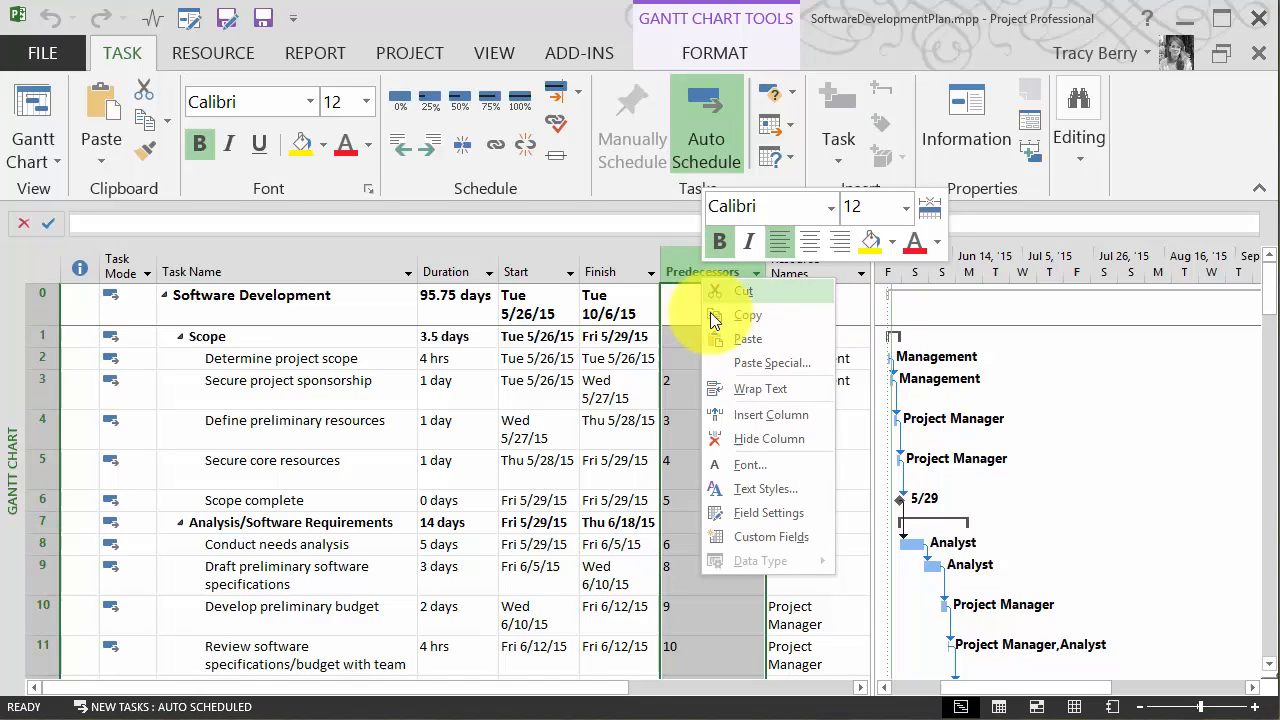
{"action": "left_click", "coordinate": [772, 414]}
{"action": "type", "text": "date1"}
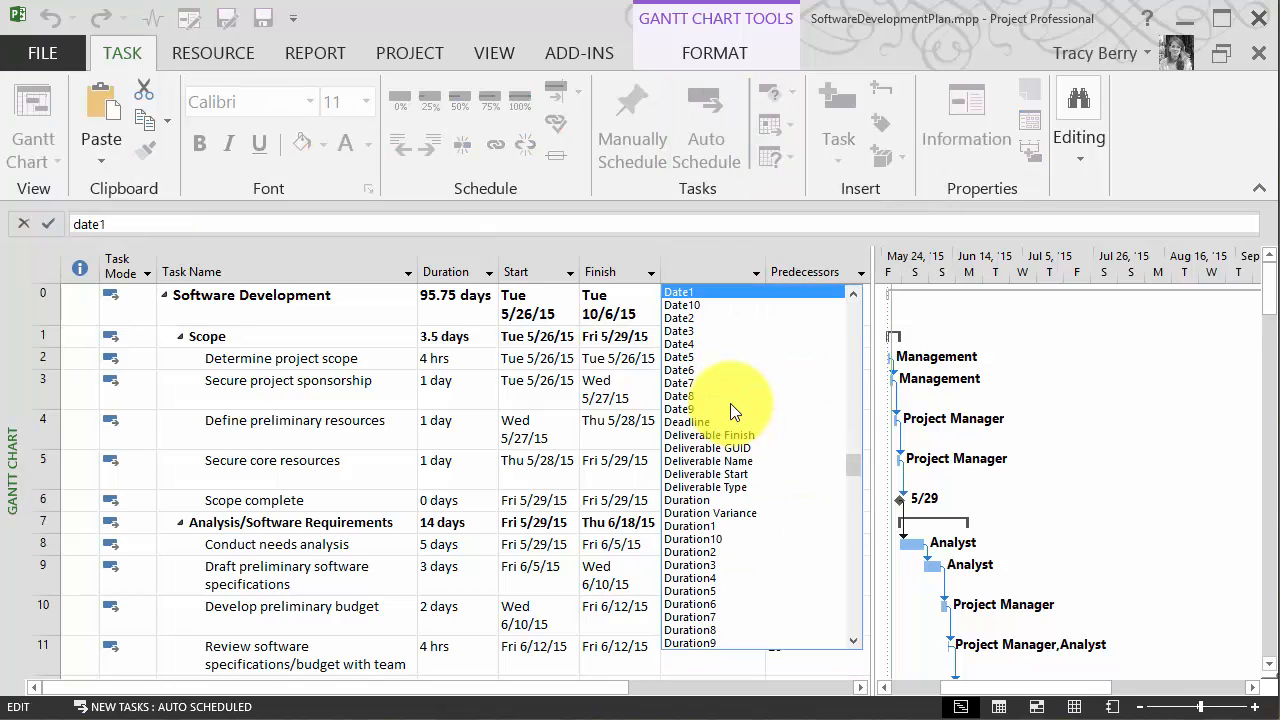
{"action": "left_click", "coordinate": [686, 420]}
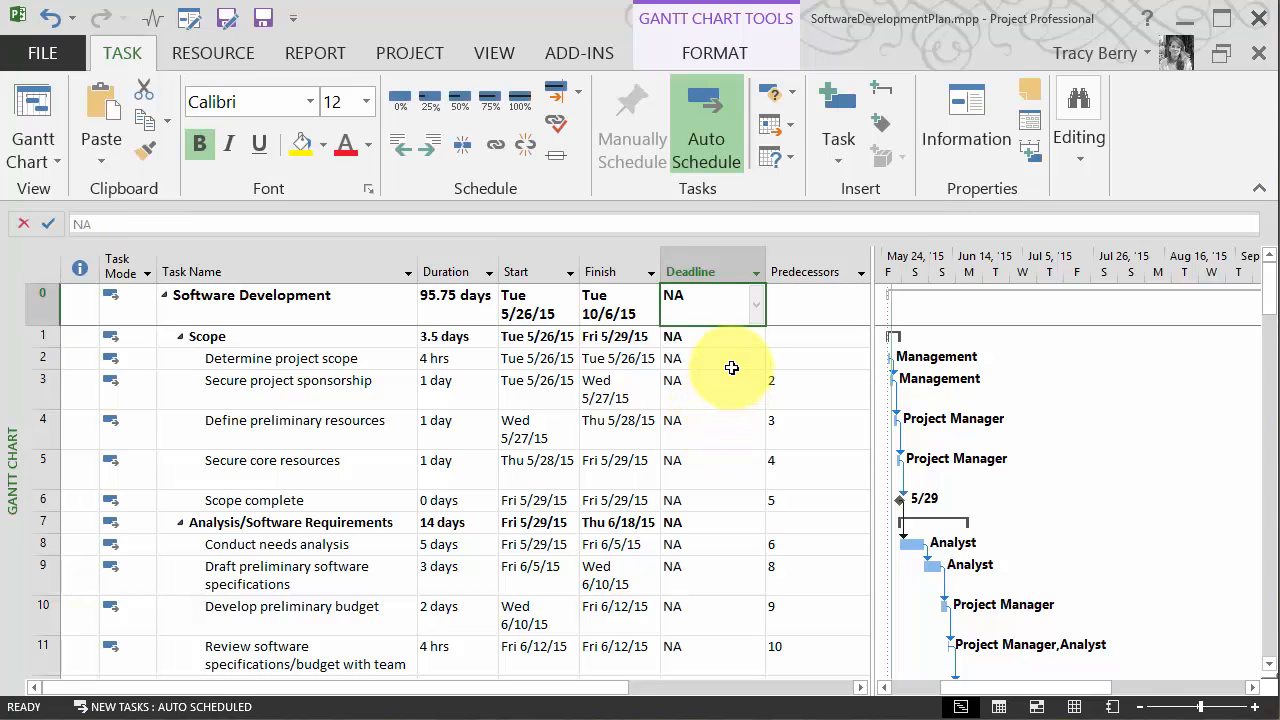
{"action": "mouse_move", "coordinate": [722, 360]}
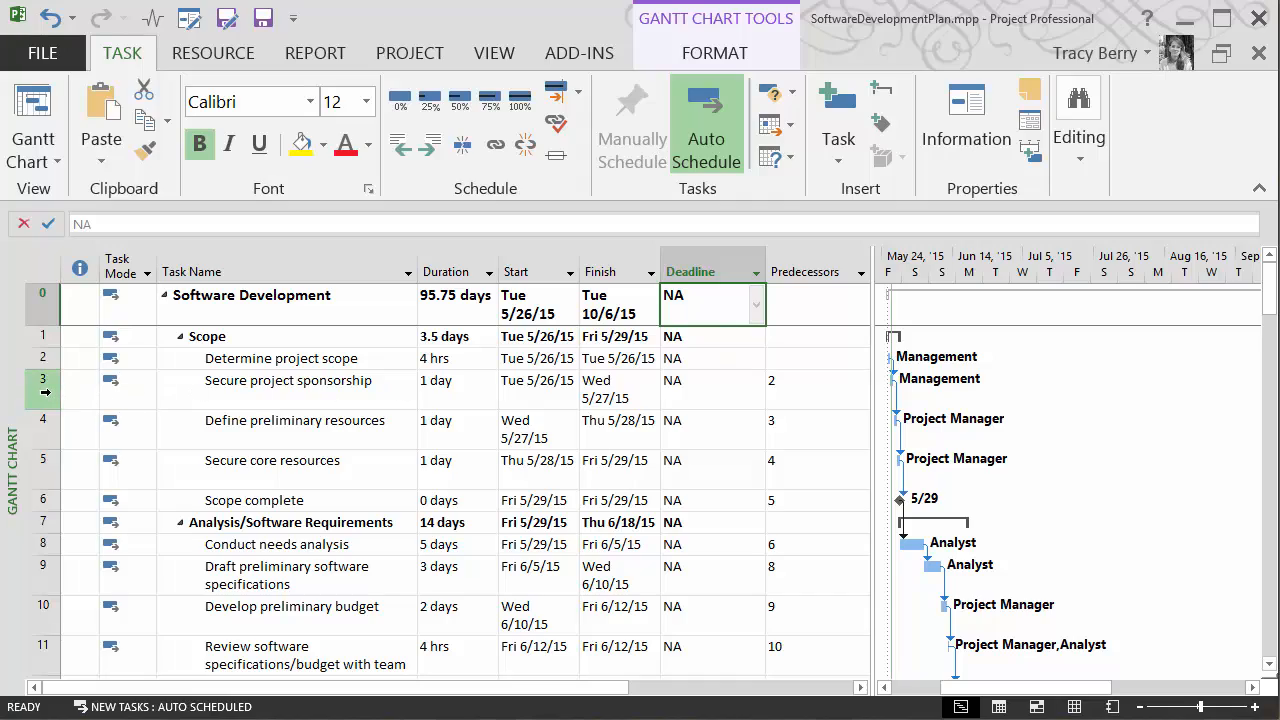
- Set Secure project sponsorship's deadline to 6/4/15 in Task Information's Advanced settings
{"action": "double_click", "coordinate": [288, 380]}
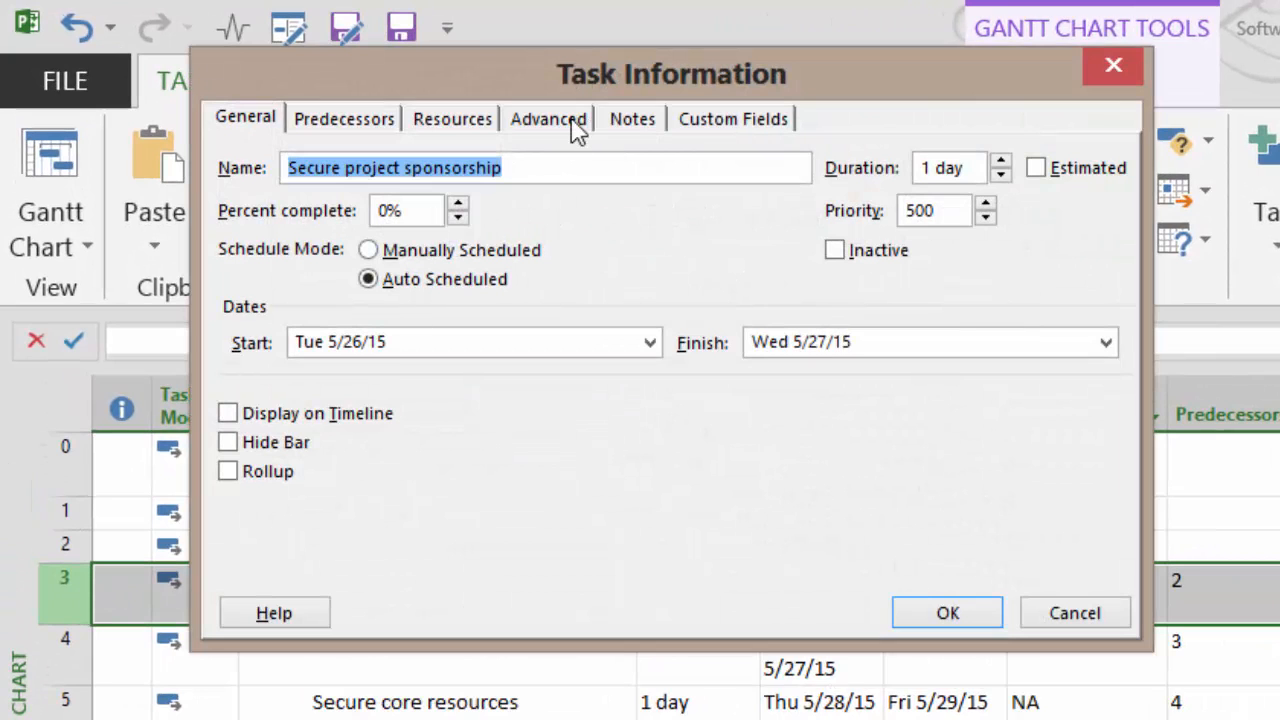
{"action": "left_click", "coordinate": [548, 118]}
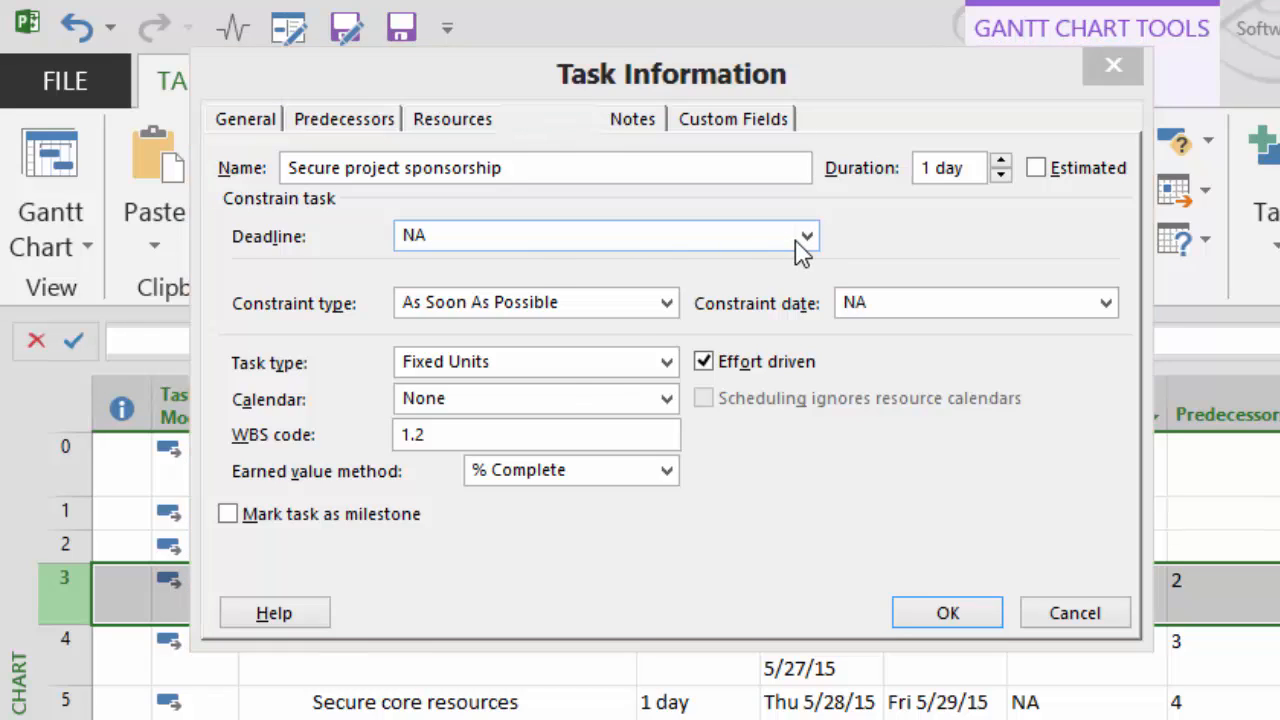
{"action": "left_click", "coordinate": [806, 236]}
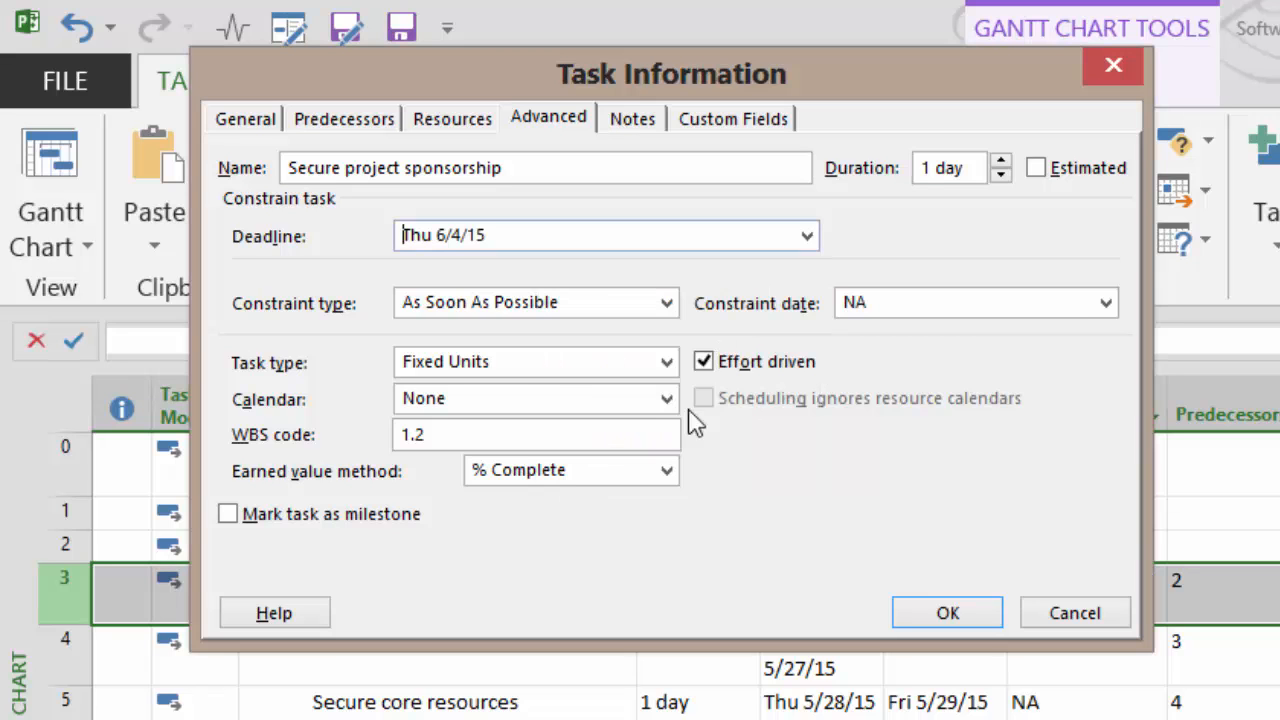
{"action": "left_click", "coordinate": [946, 612]}
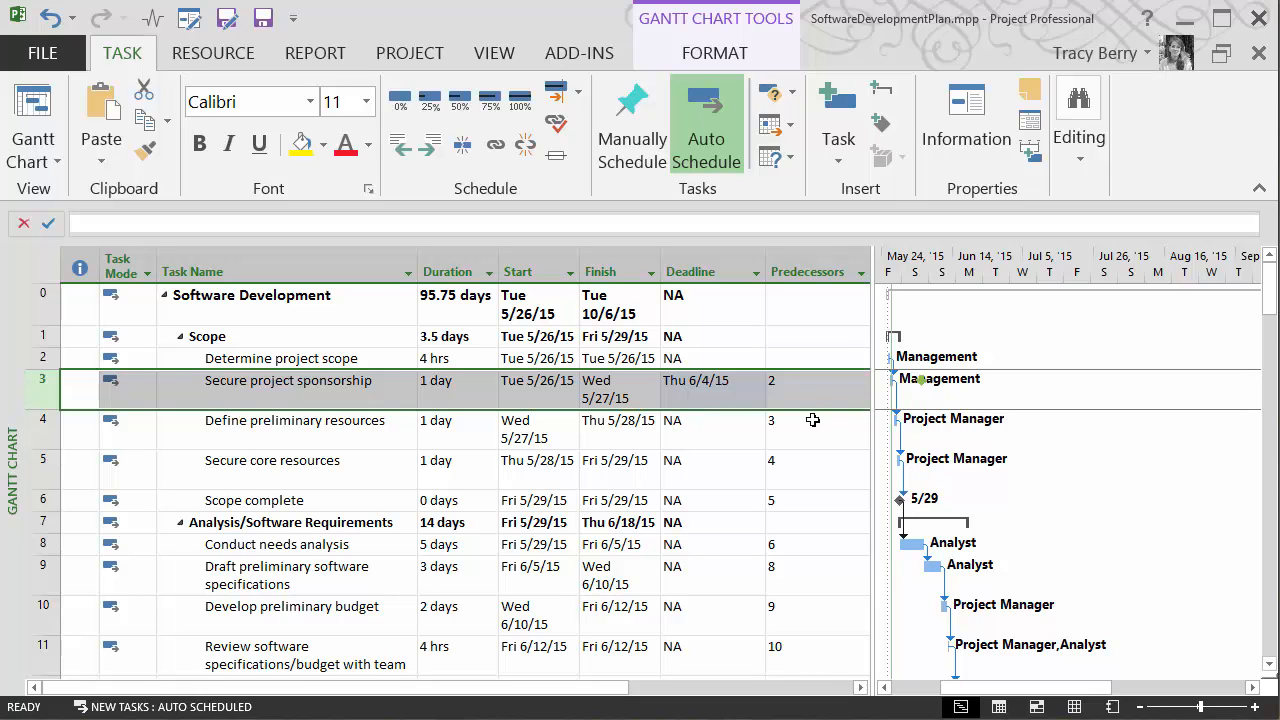
{"action": "mouse_move", "coordinate": [696, 460]}
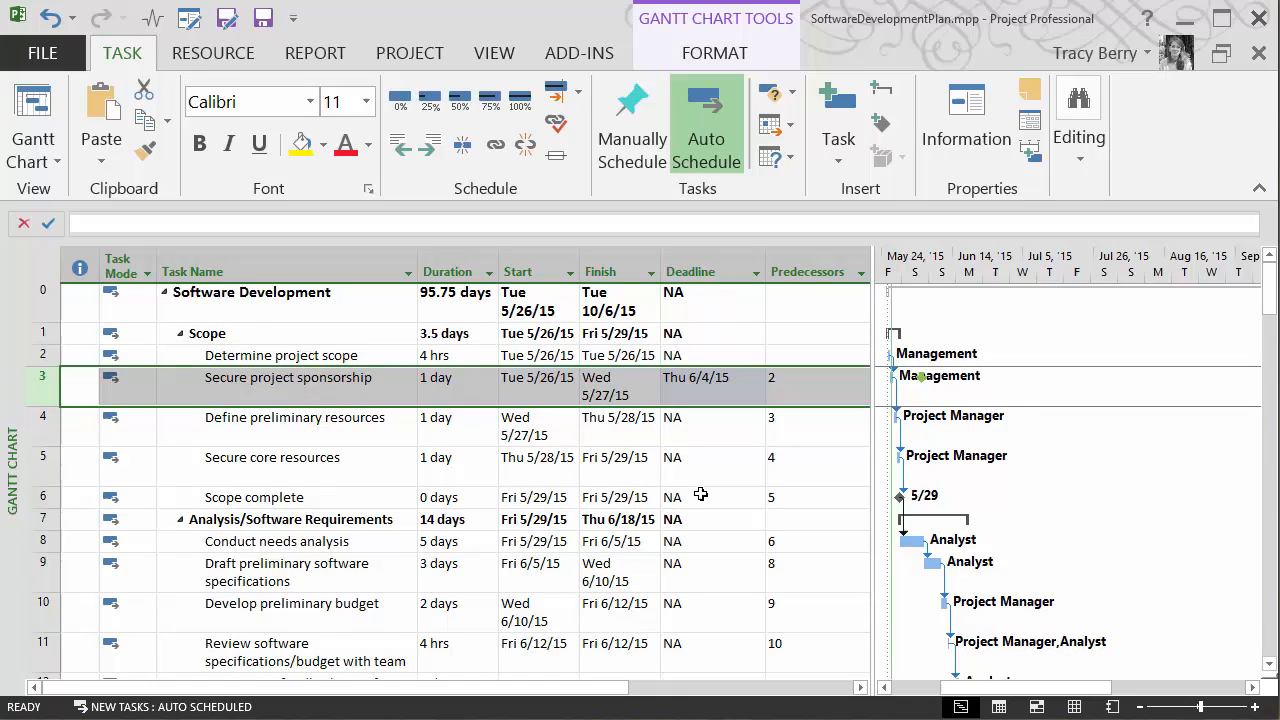
- Give Develop preliminary budget a Wed 6/17/15 deadline from its Deadline cell's calendar
{"action": "scroll", "scroll_direction": "down", "scroll_amount": 3}
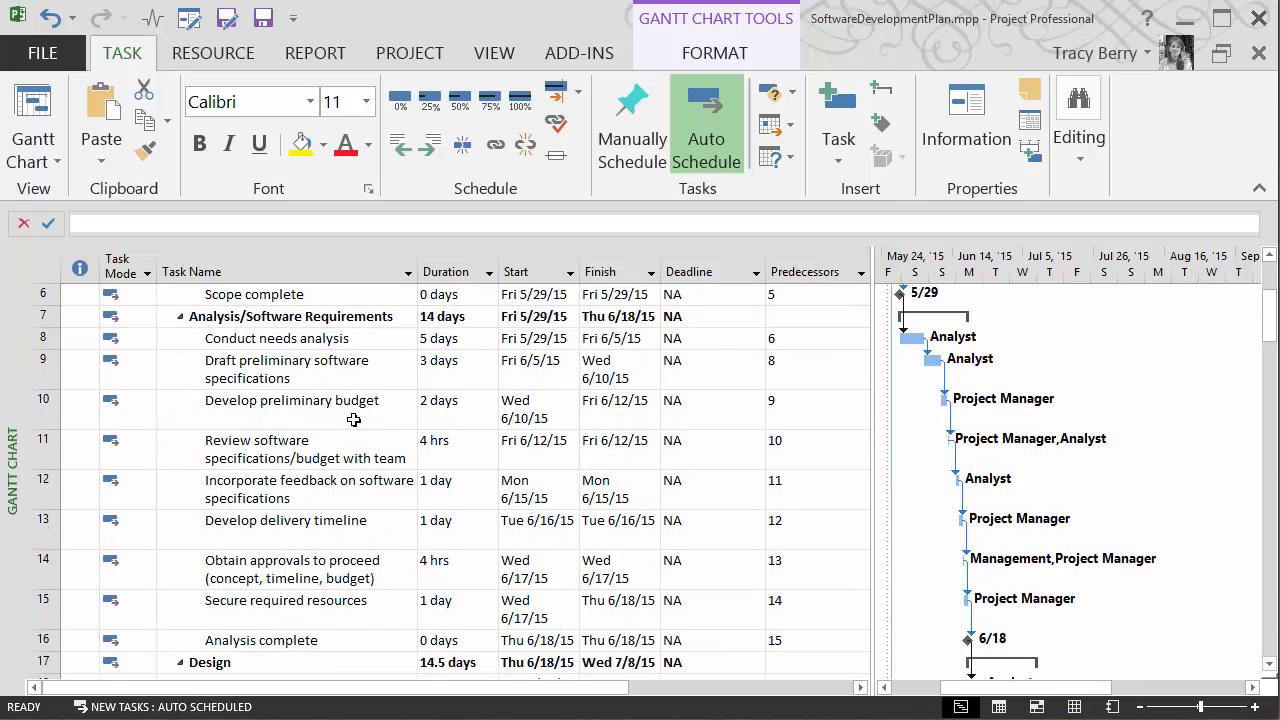
{"action": "mouse_move", "coordinate": [620, 424]}
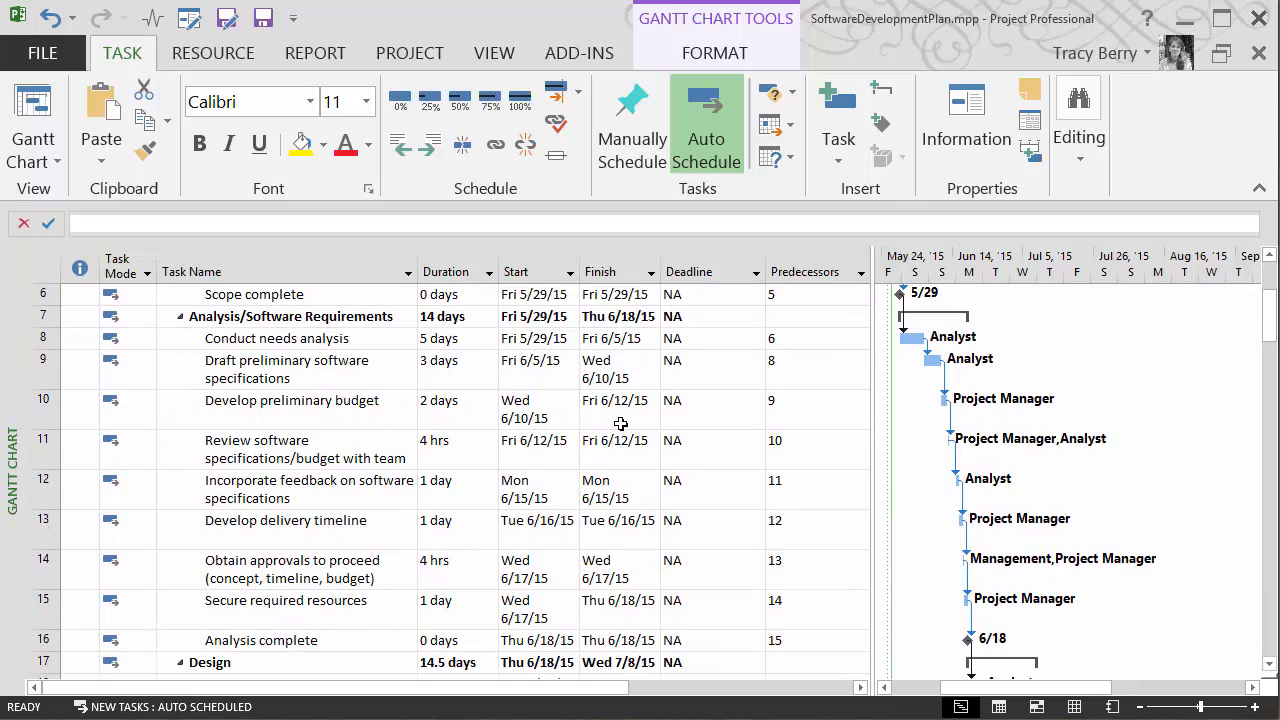
{"action": "mouse_move", "coordinate": [632, 414]}
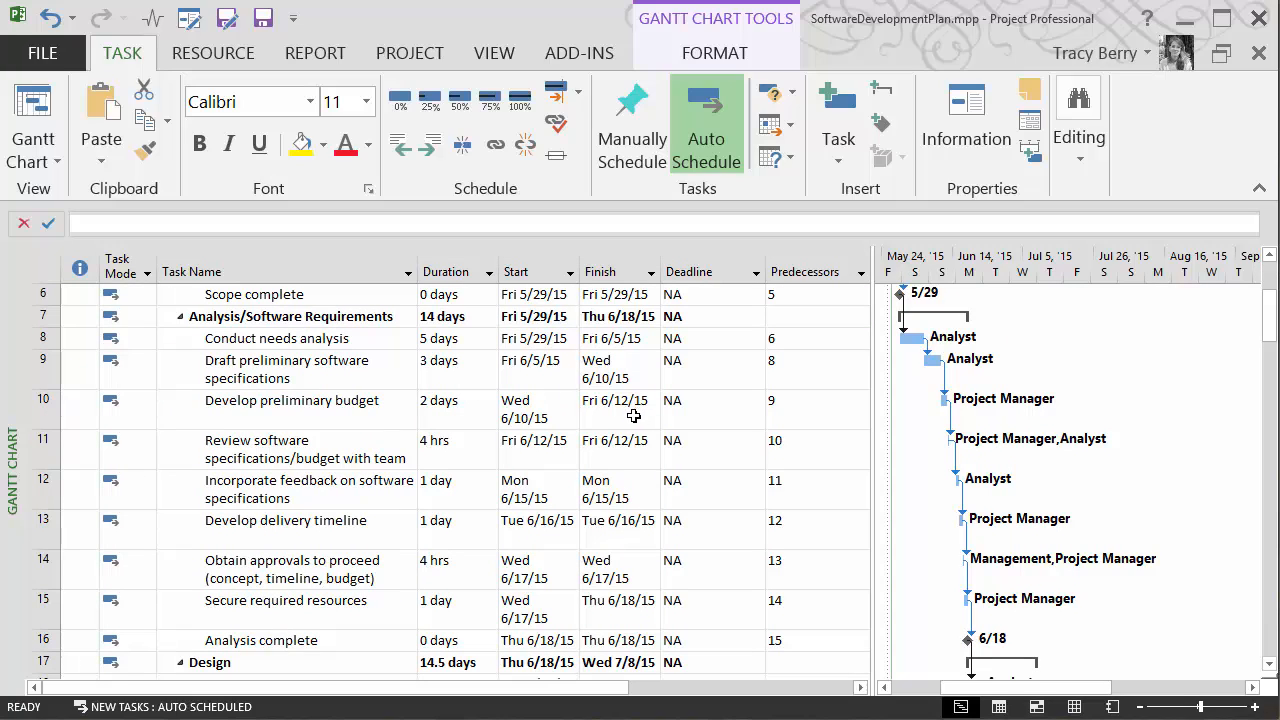
{"action": "left_click", "coordinate": [712, 400]}
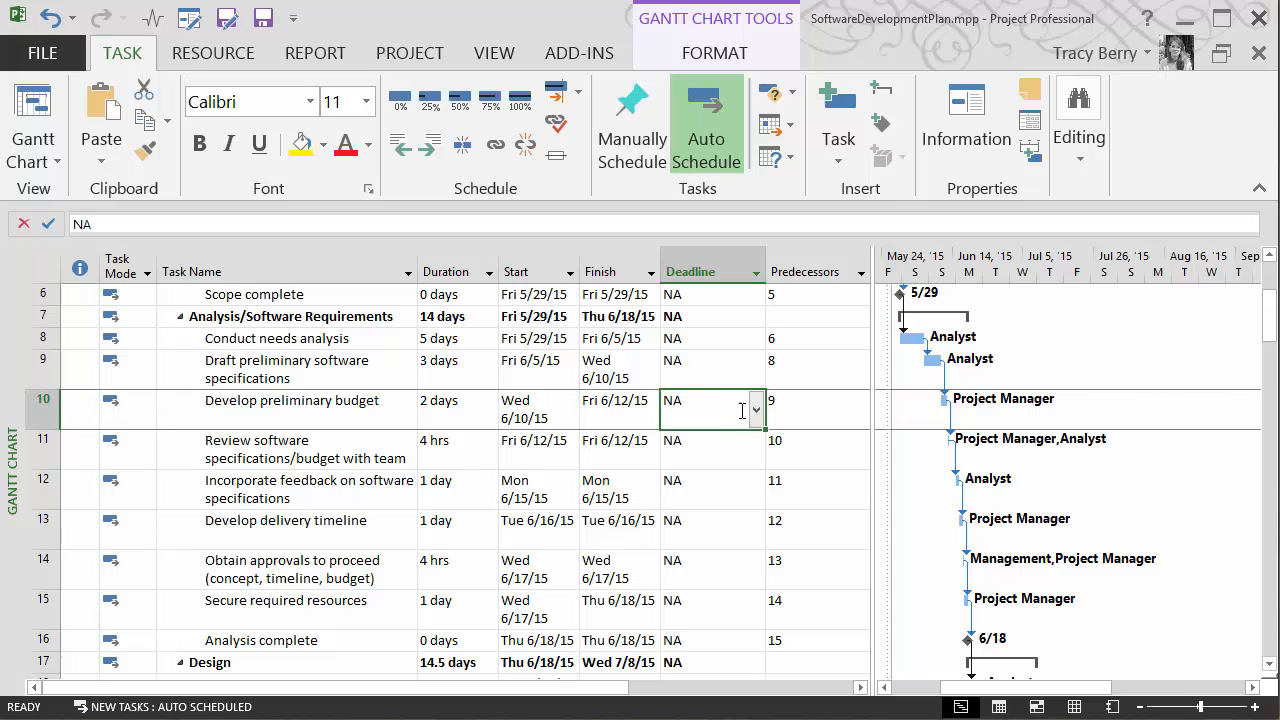
{"action": "left_click", "coordinate": [754, 410]}
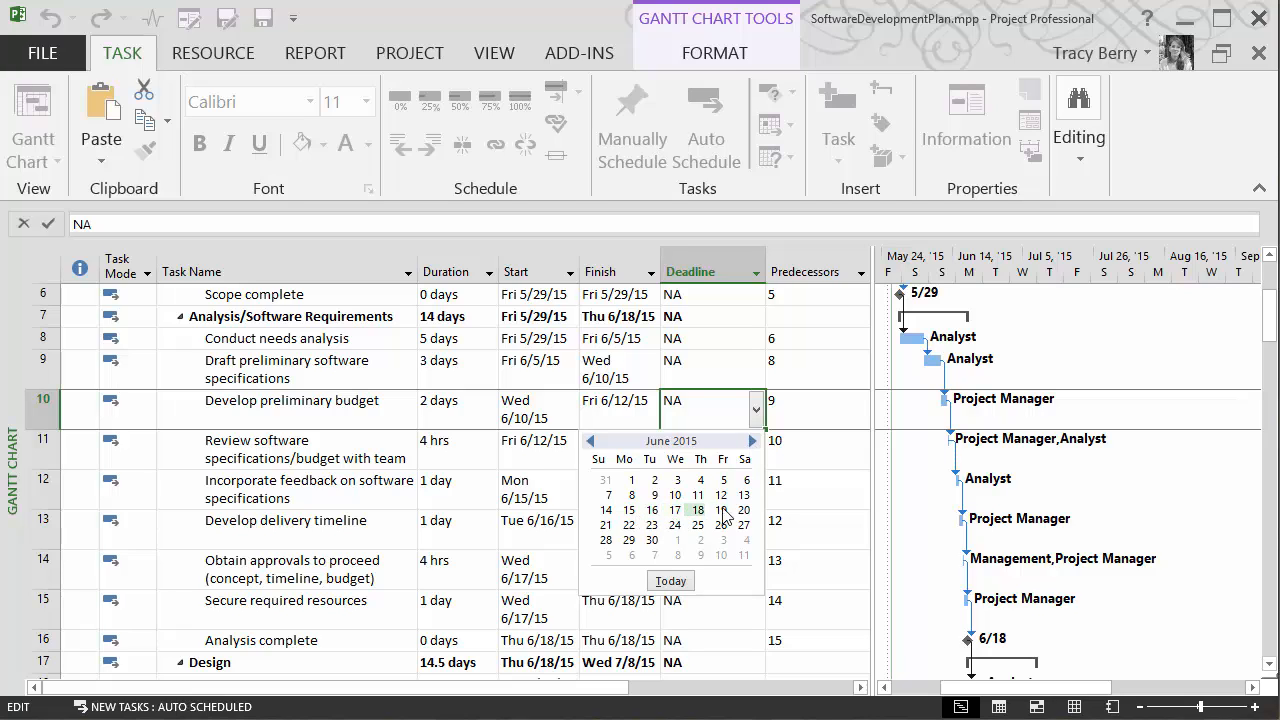
{"action": "left_click", "coordinate": [674, 510]}
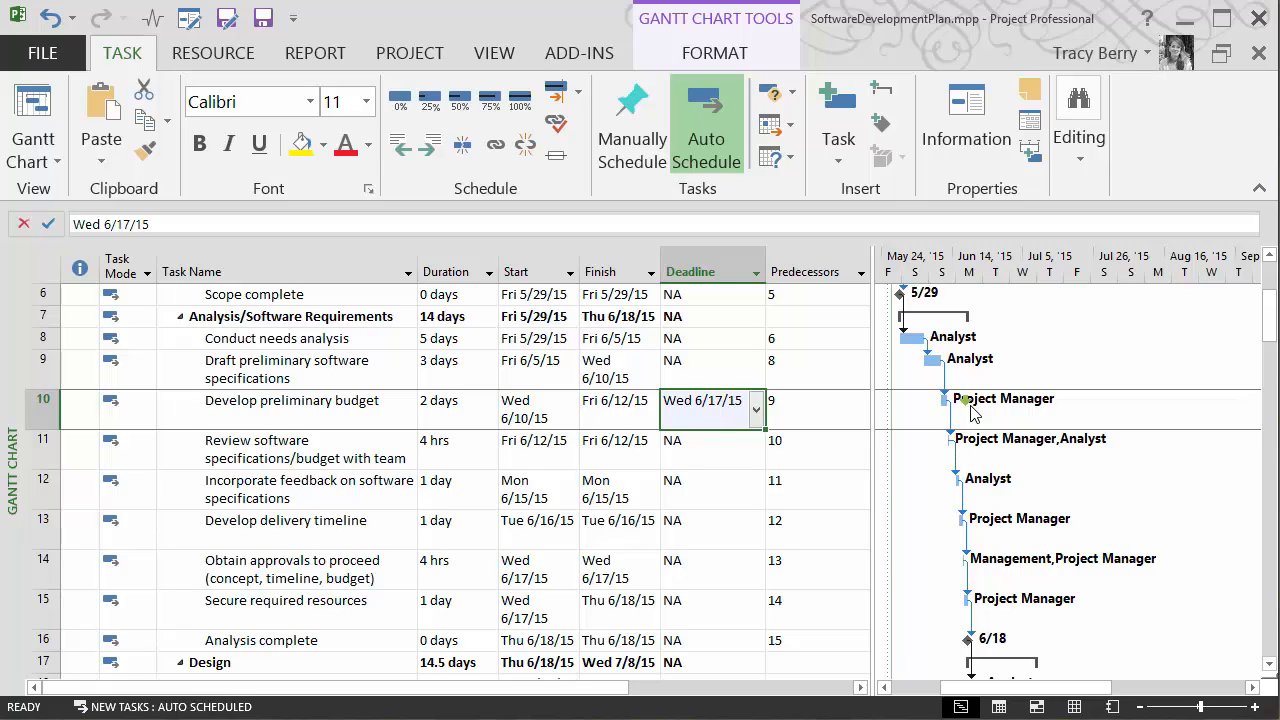
{"action": "left_click", "coordinate": [450, 400]}
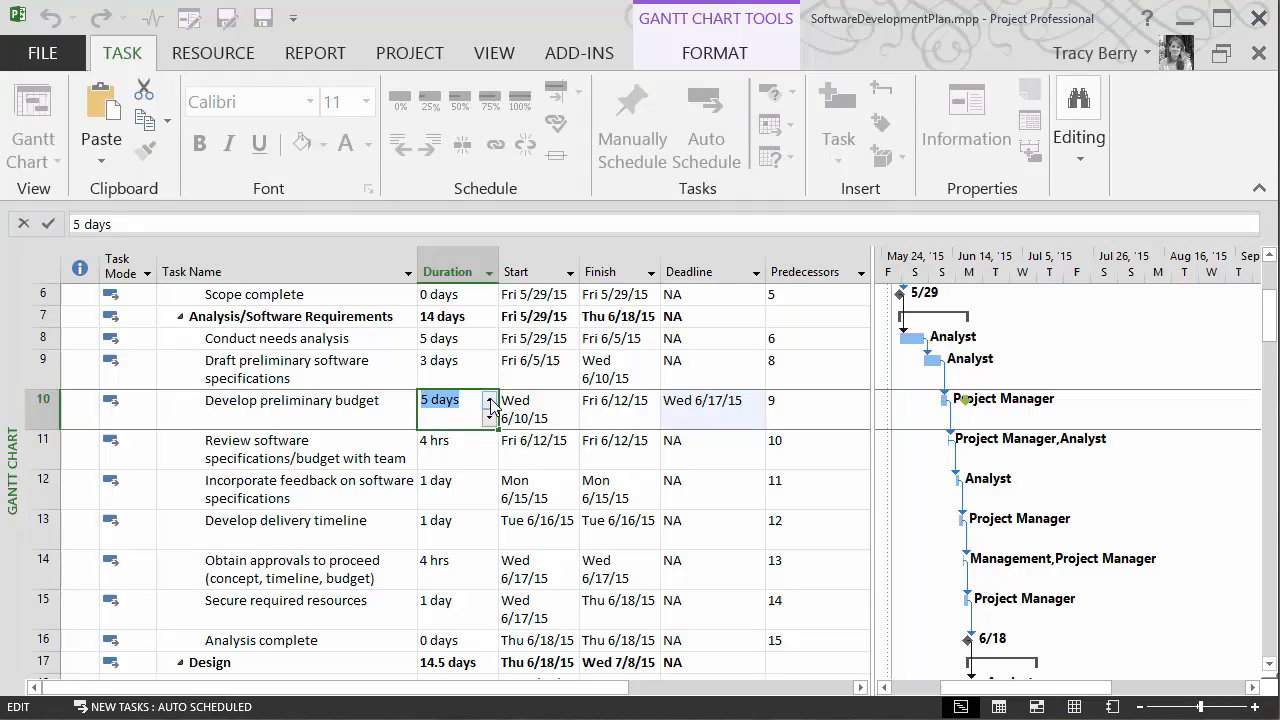
{"action": "type", "text": "8 days"}
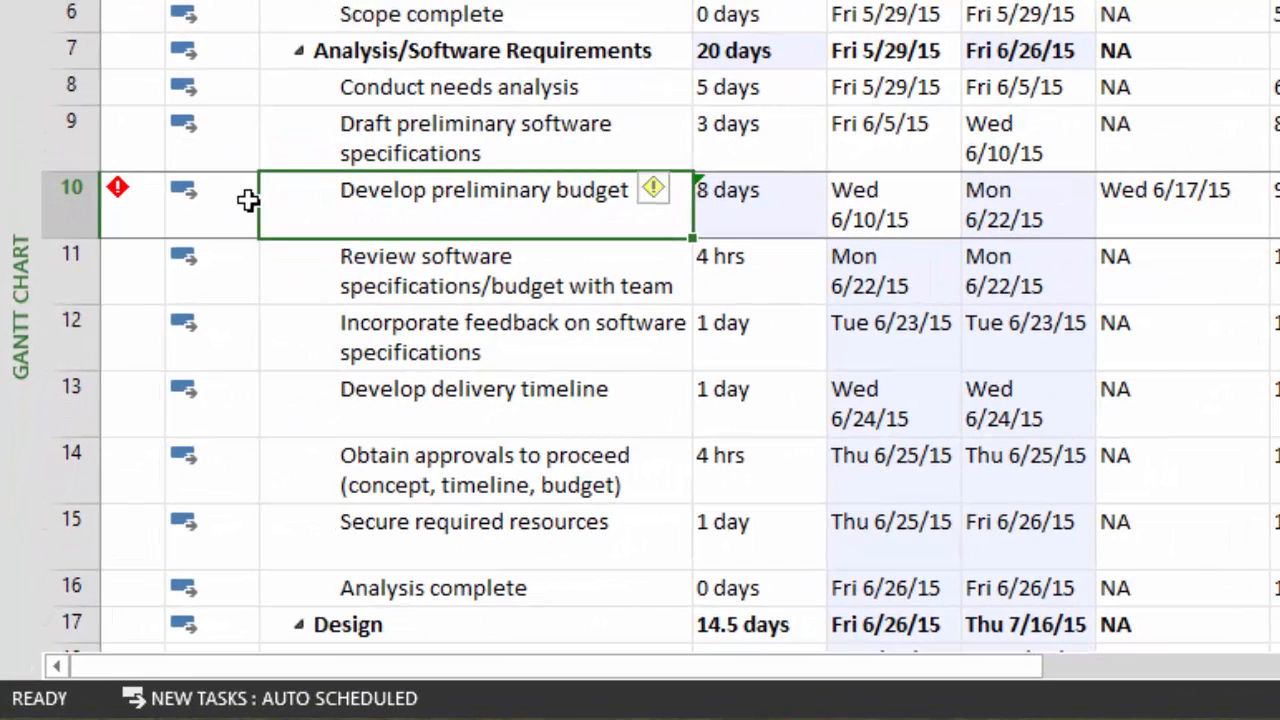
{"action": "mouse_move", "coordinate": [116, 188]}
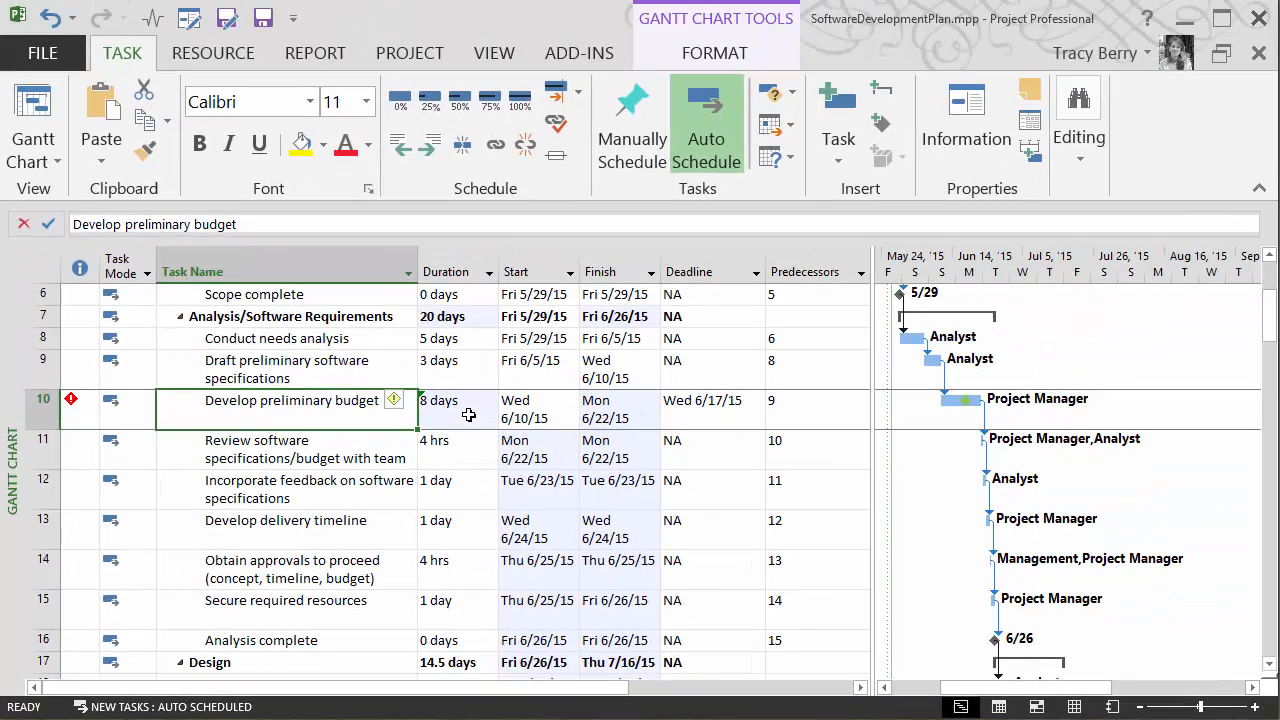
{"action": "left_click", "coordinate": [48, 18]}
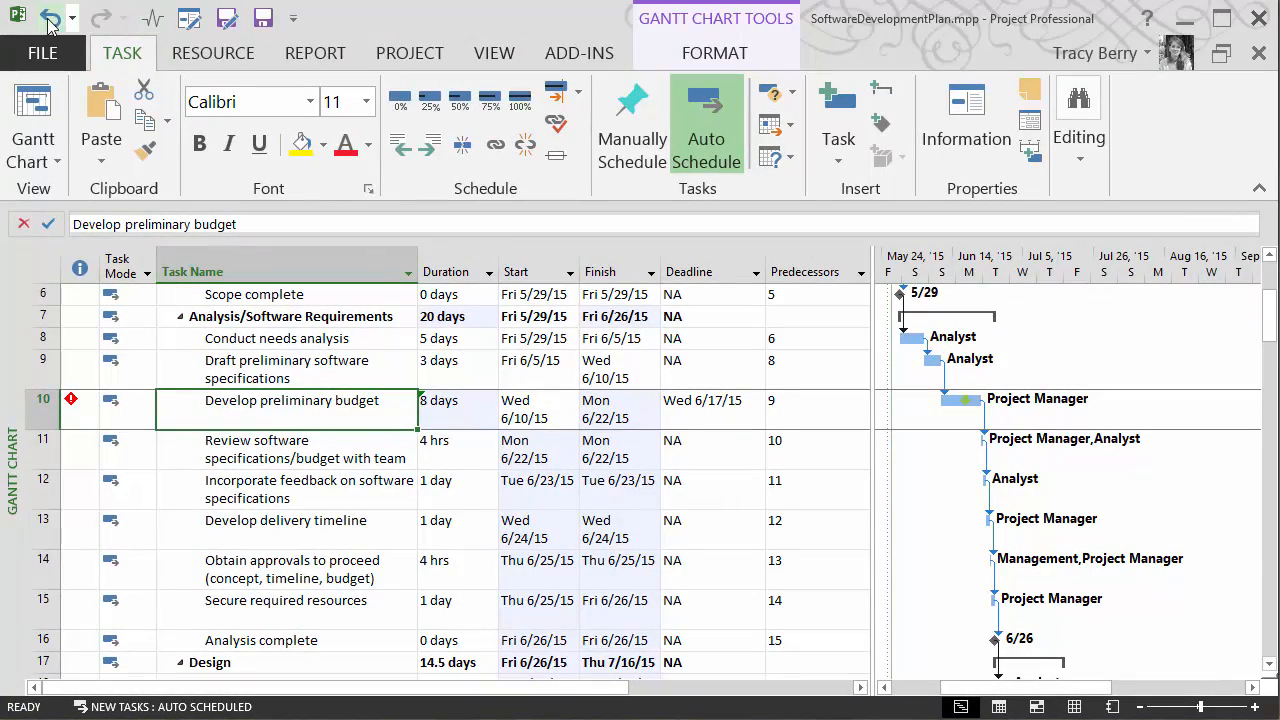
{"action": "type", "text": "2 days"}
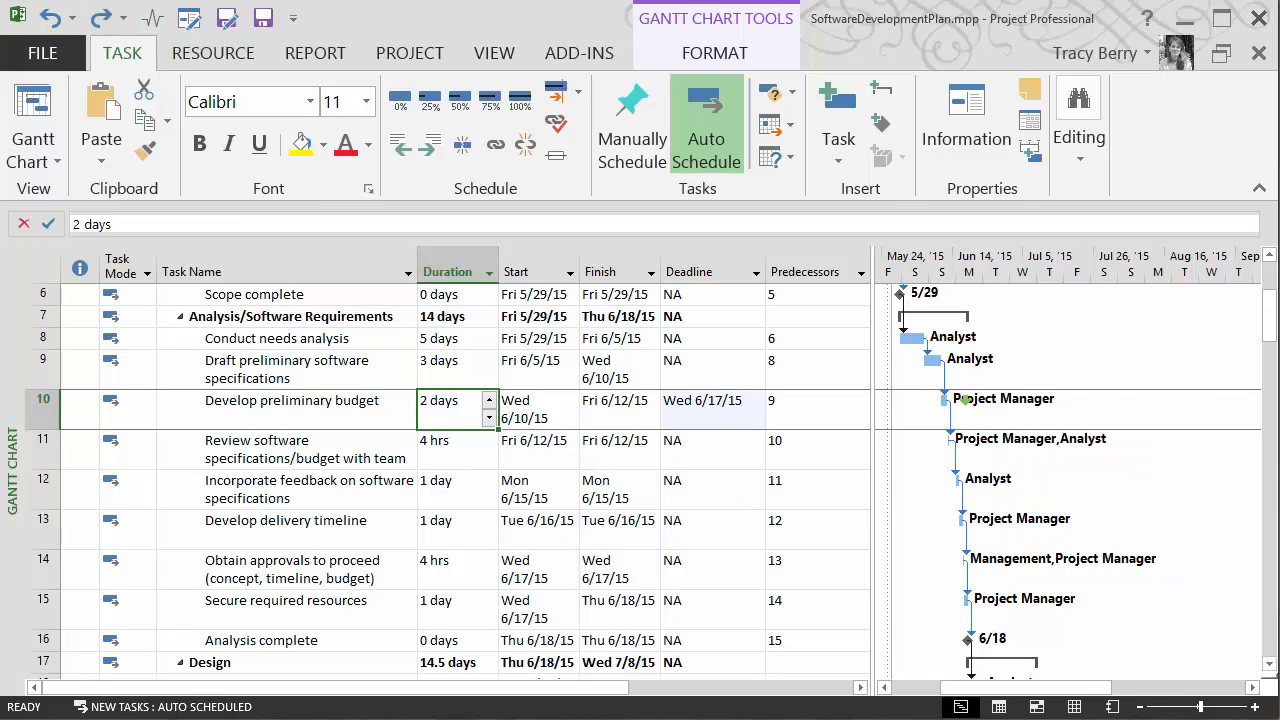